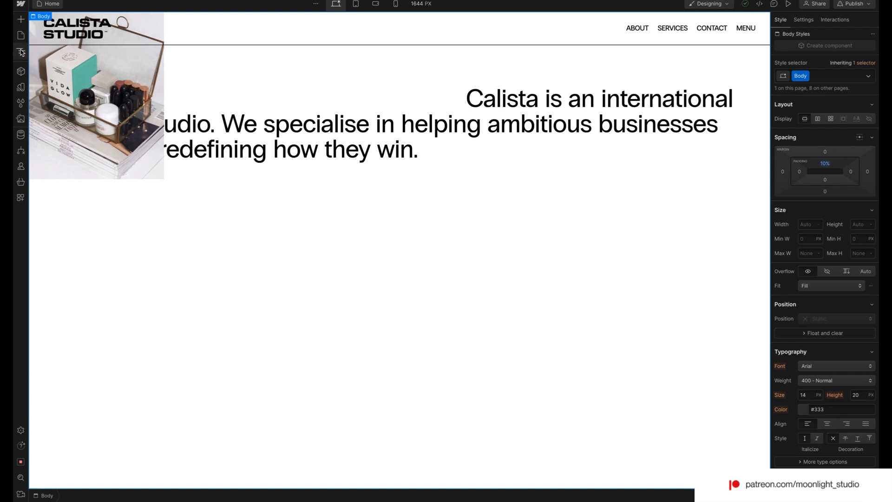
Step: Open the Navigator and inspect the stacked cursor-img images under Body
click(18, 51)
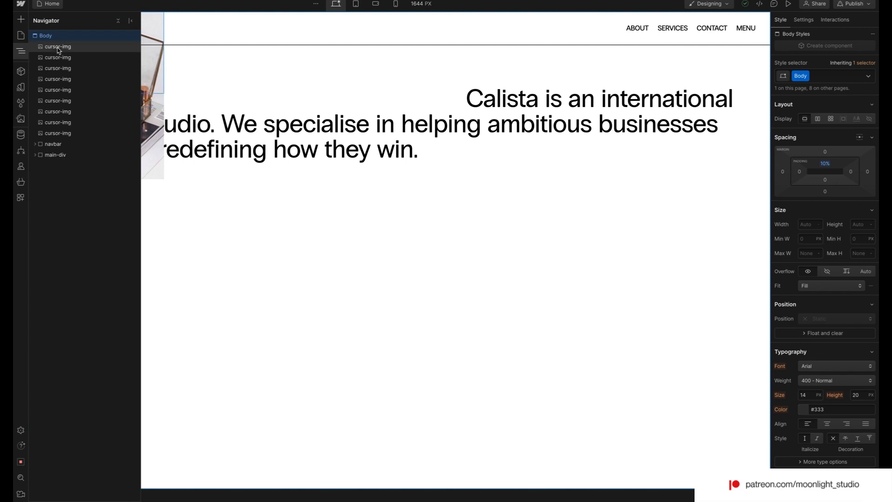
click(56, 57)
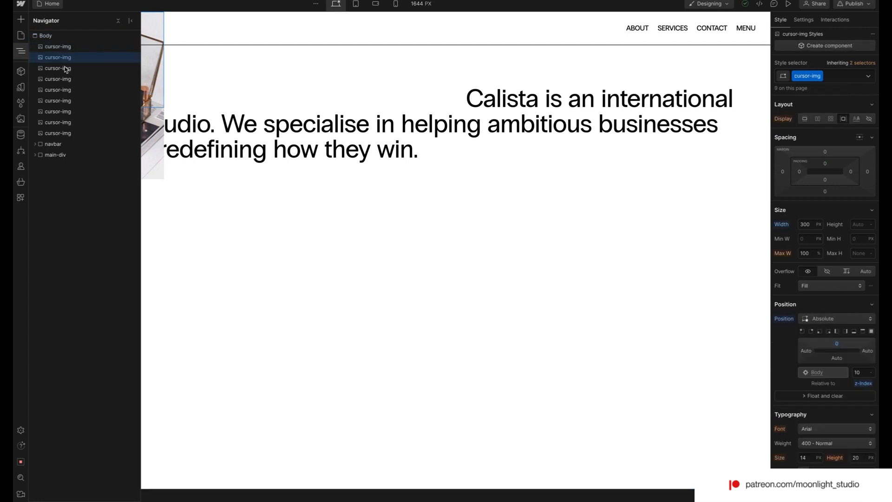
click(57, 78)
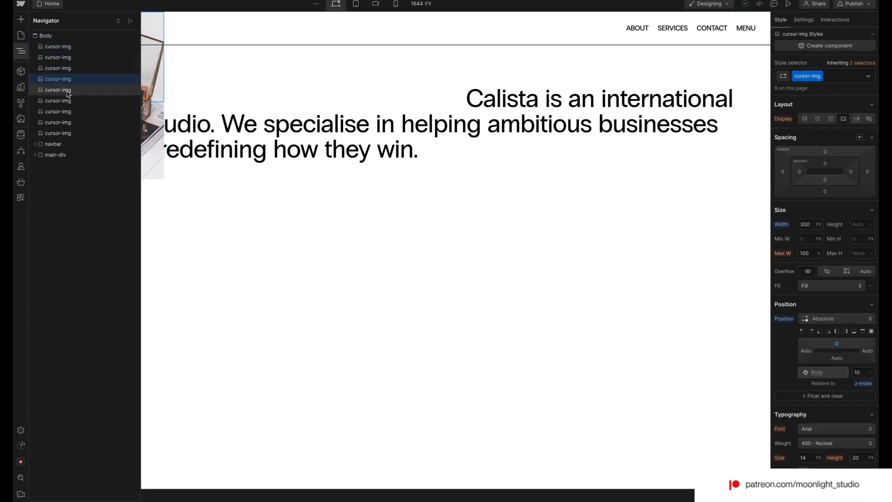
click(58, 122)
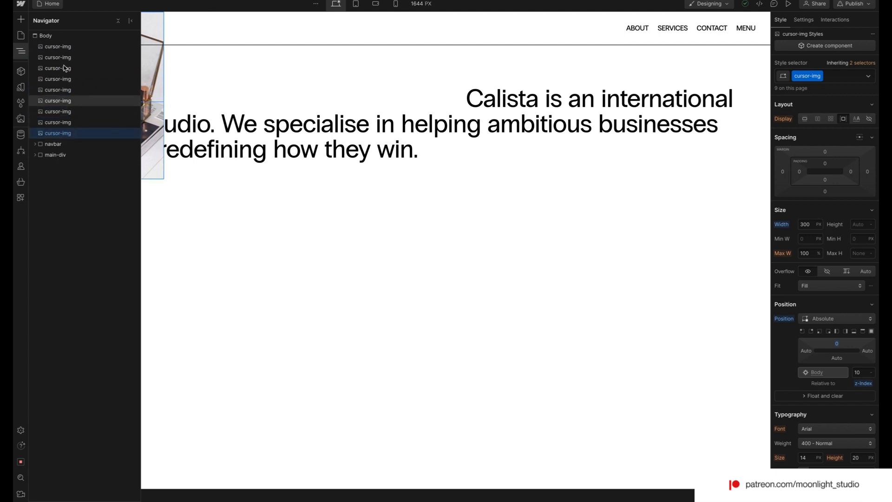
click(56, 46)
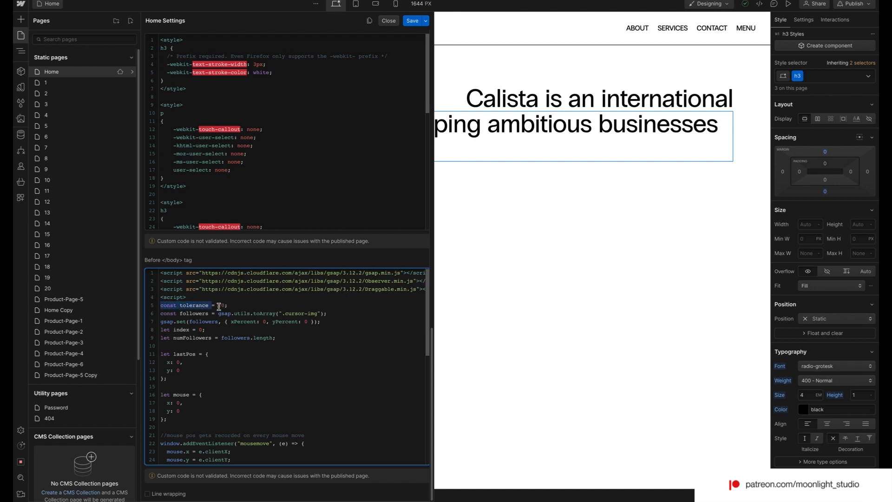
Step: Change the before-body script's const tolerance value to 70
text(70)
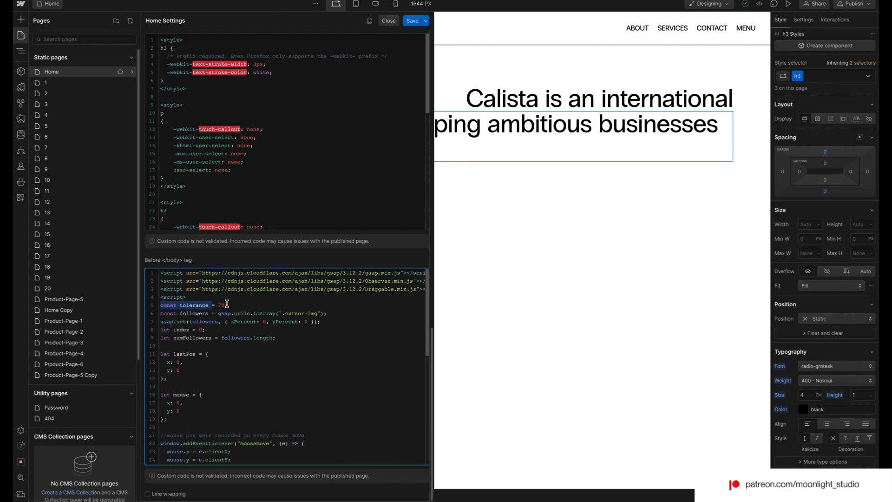
click(388, 20)
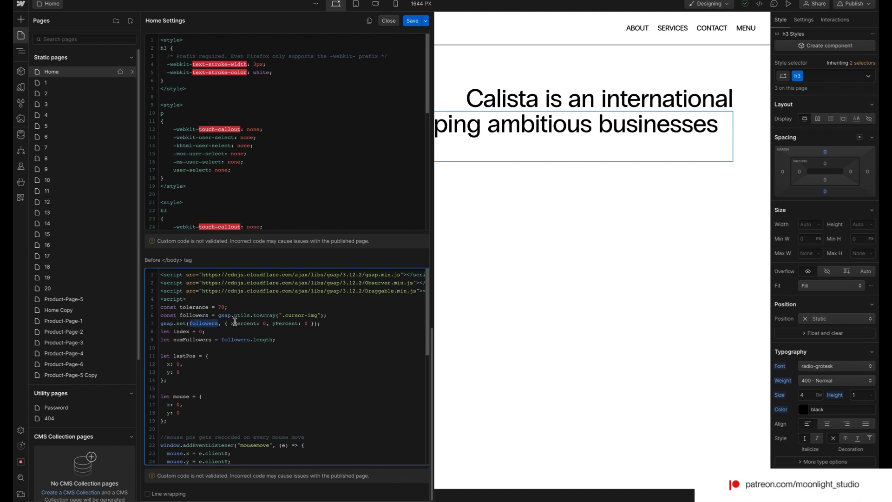
mouse_move(239, 14)
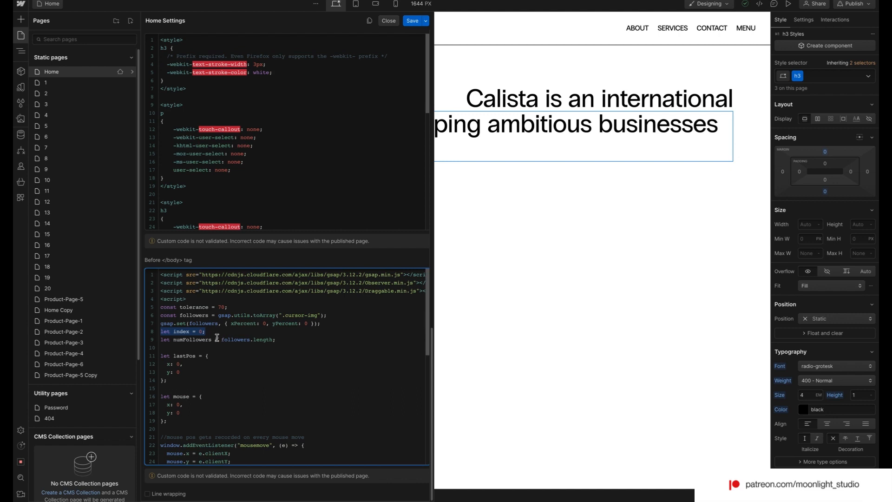
click(229, 340)
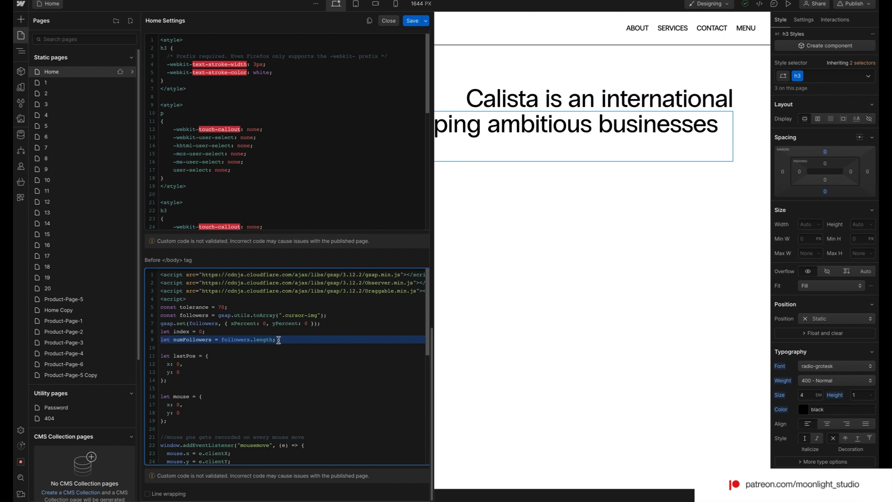
mouse_move(231, 349)
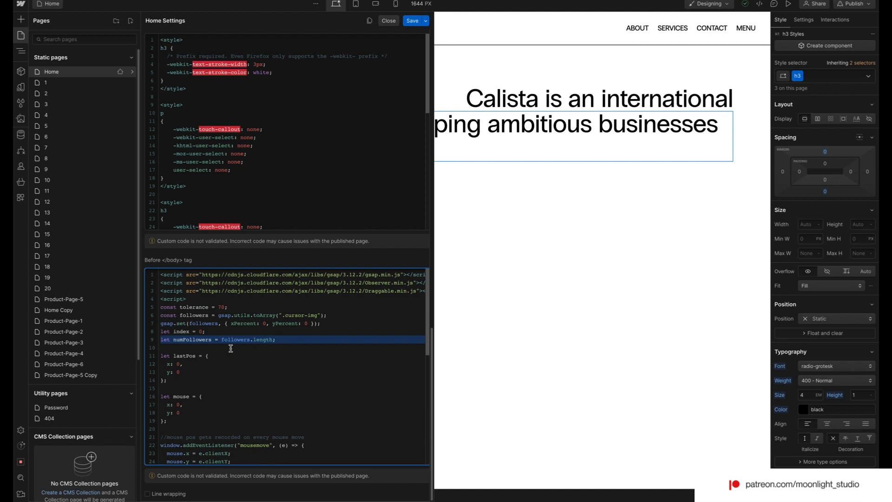
mouse_move(219, 345)
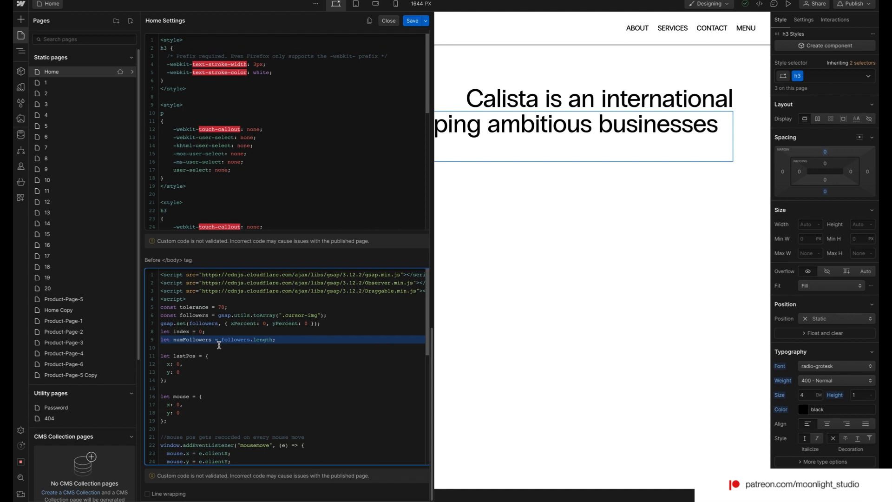
scroll(down, 3)
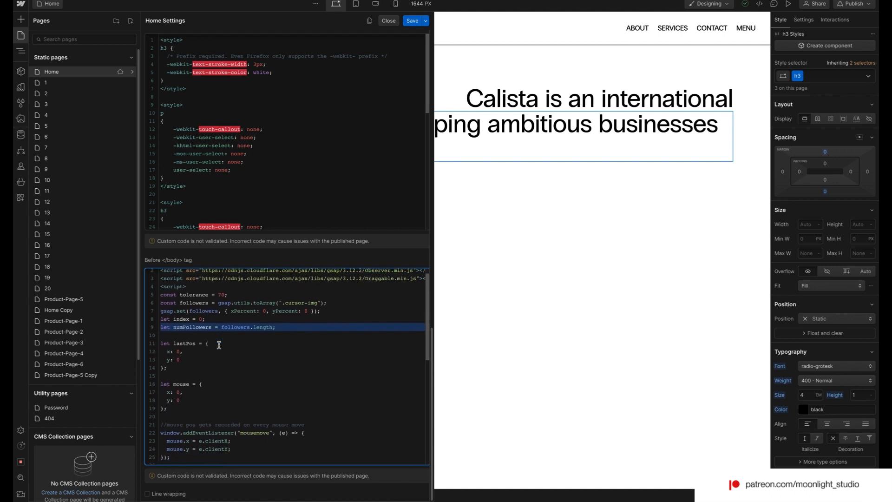
scroll(down, 3)
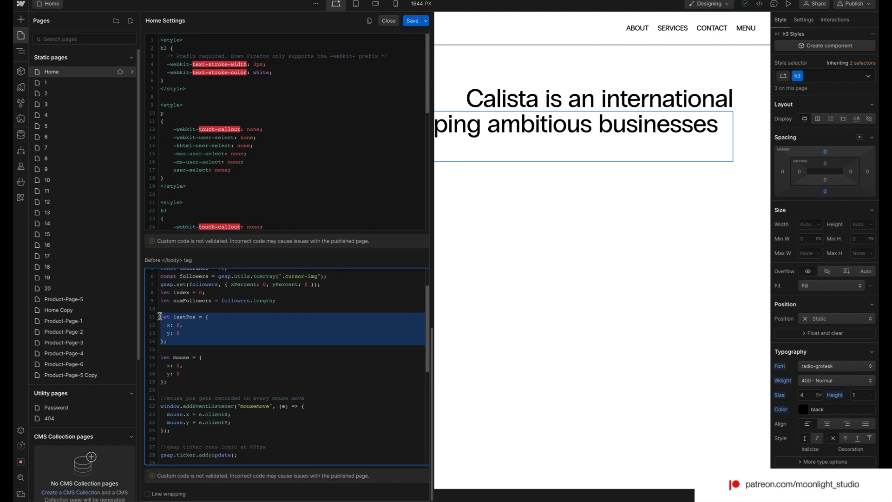
click(182, 374)
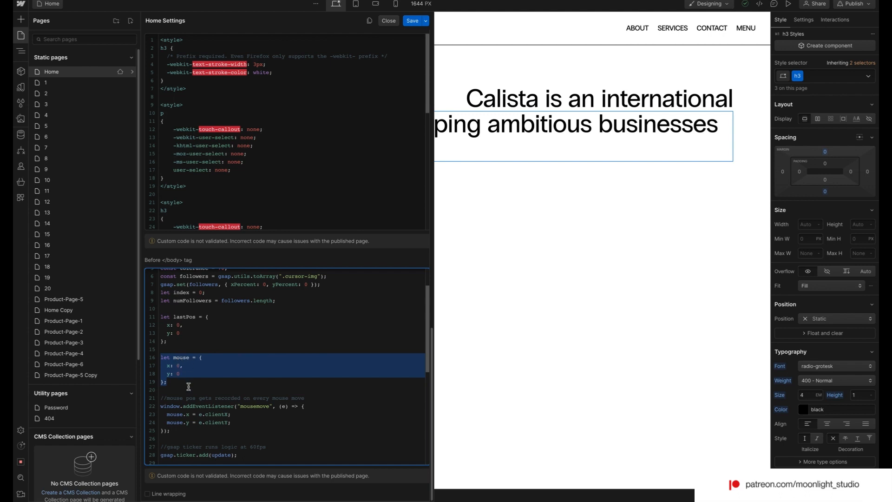
scroll(down, 3)
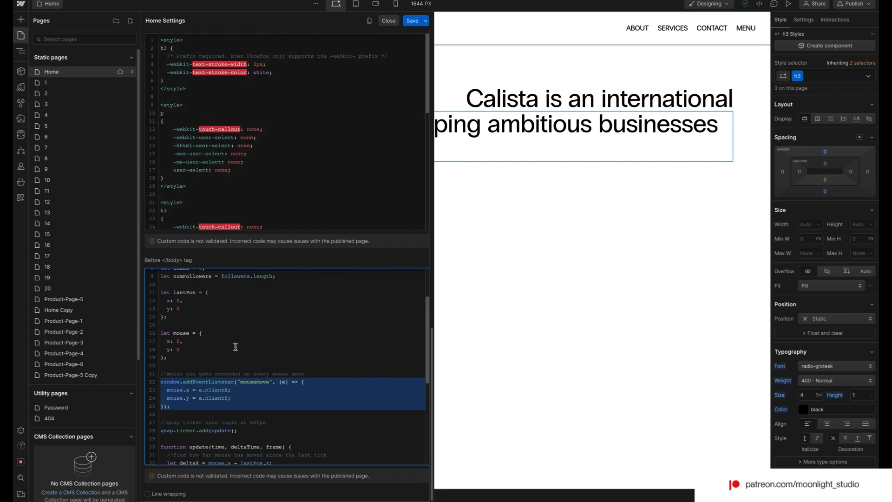
scroll(down, 3)
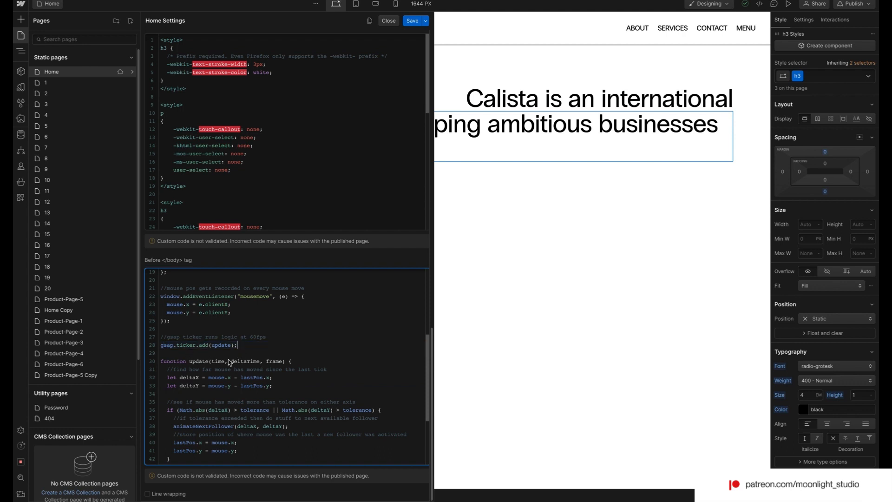
mouse_move(273, 348)
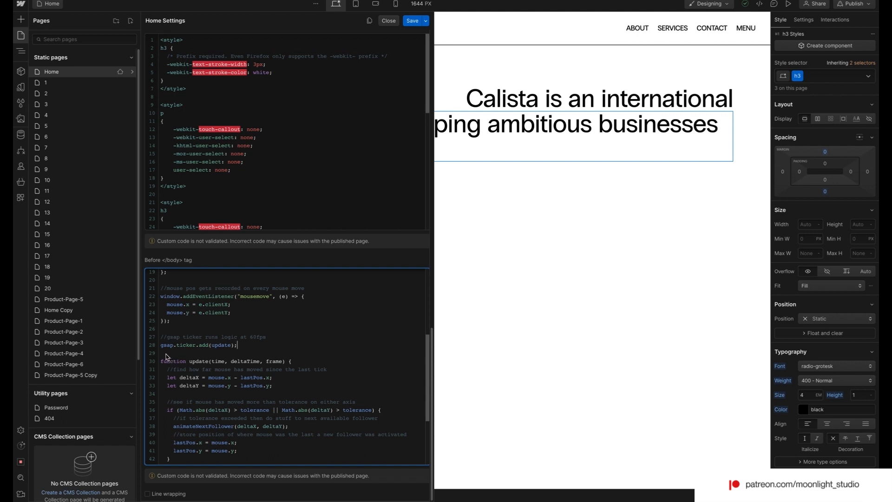
mouse_move(180, 371)
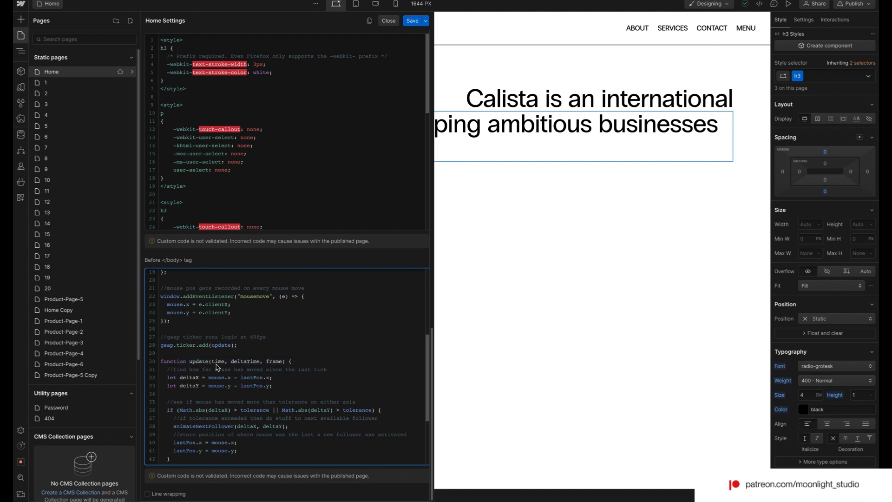
mouse_move(166, 365)
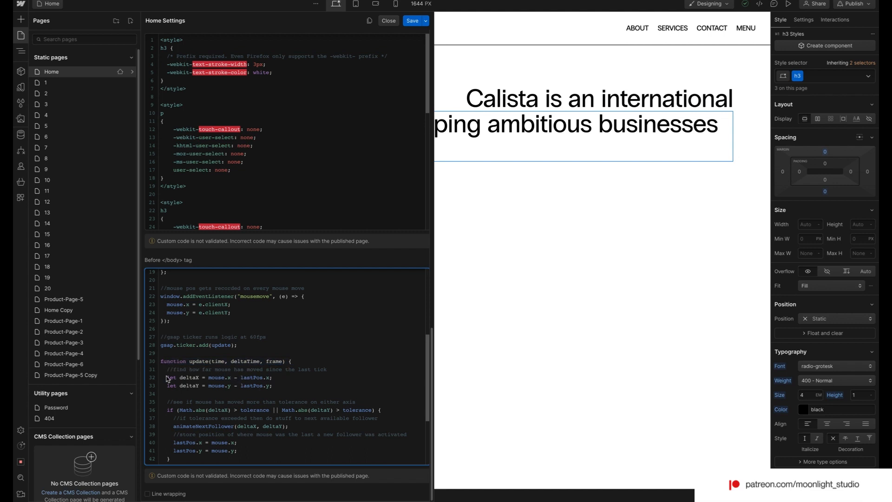
drag(166, 377, 273, 386)
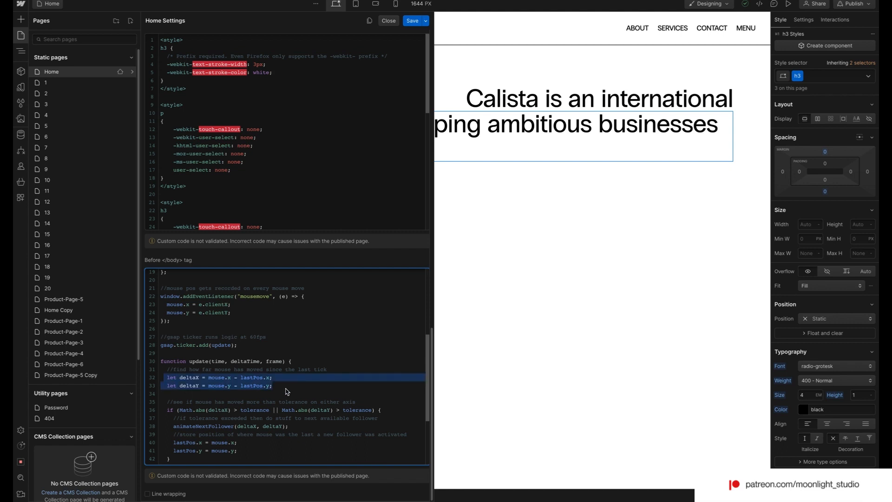
mouse_move(281, 387)
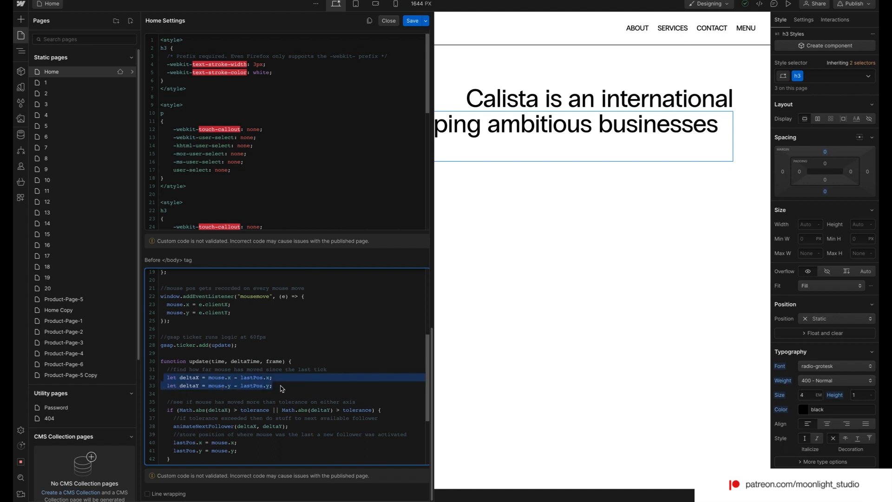
mouse_move(199, 388)
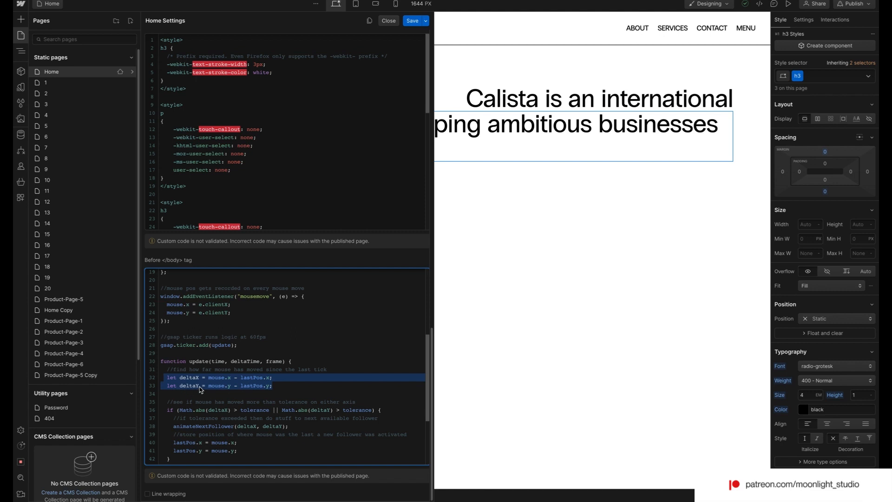
mouse_move(245, 395)
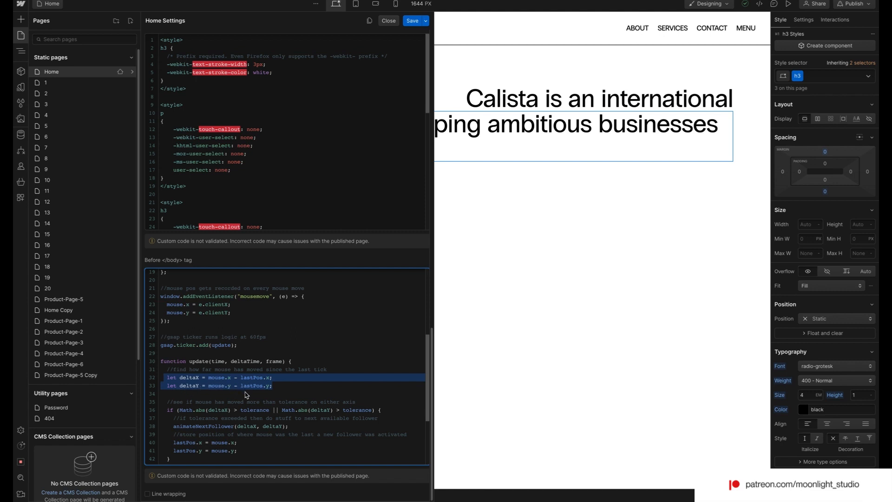
scroll(down, 3)
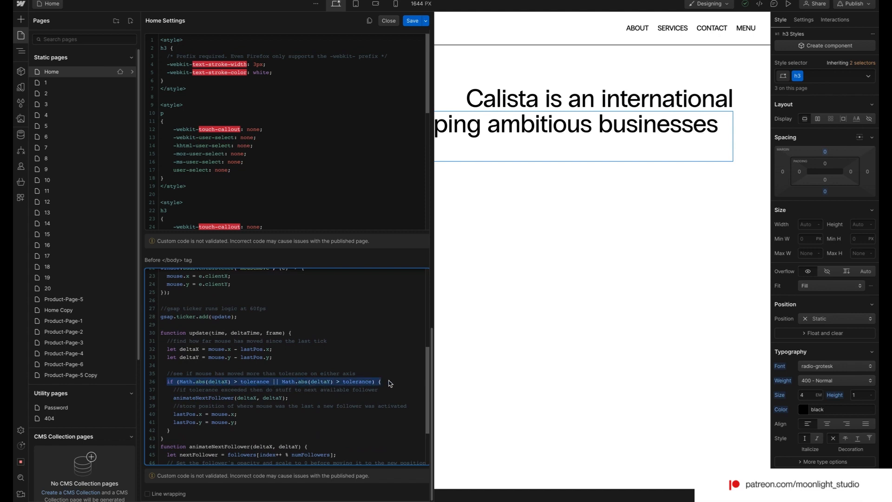
mouse_move(274, 389)
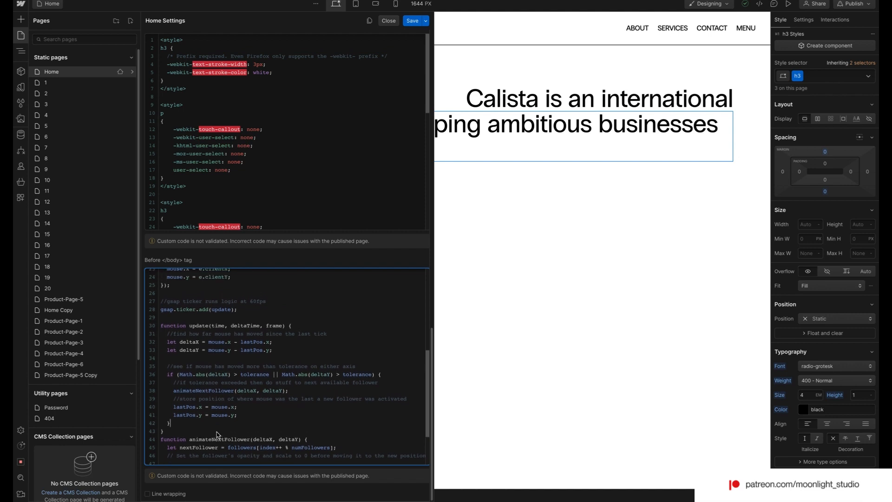
scroll(down, 3)
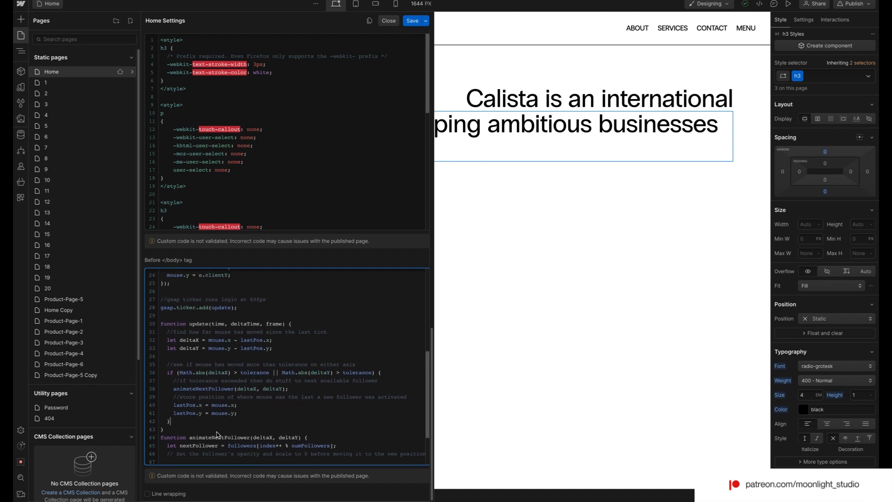
scroll(down, 3)
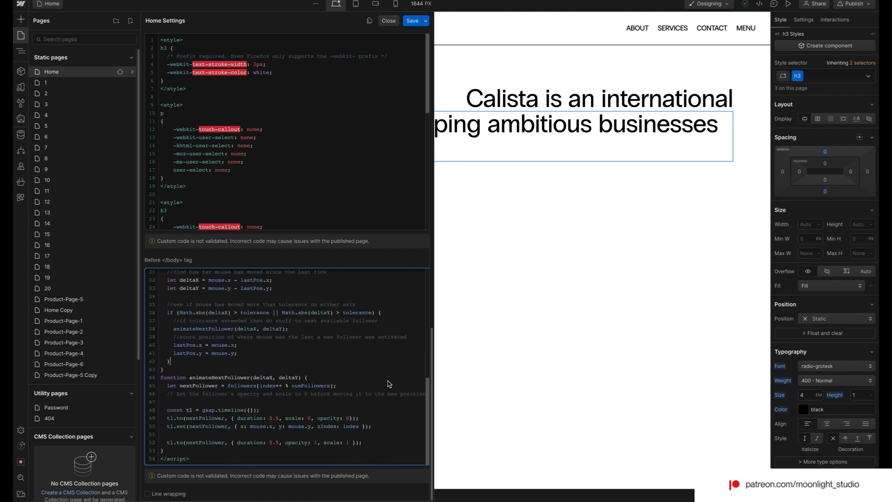
mouse_move(347, 401)
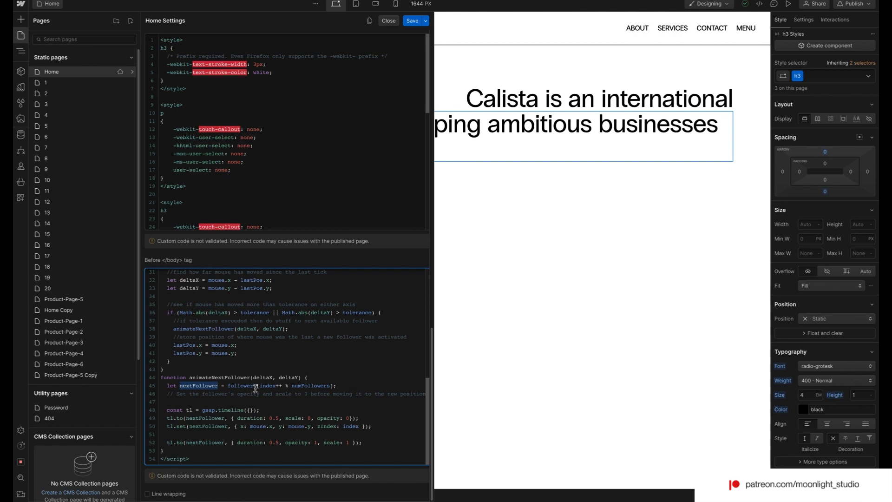
mouse_move(248, 410)
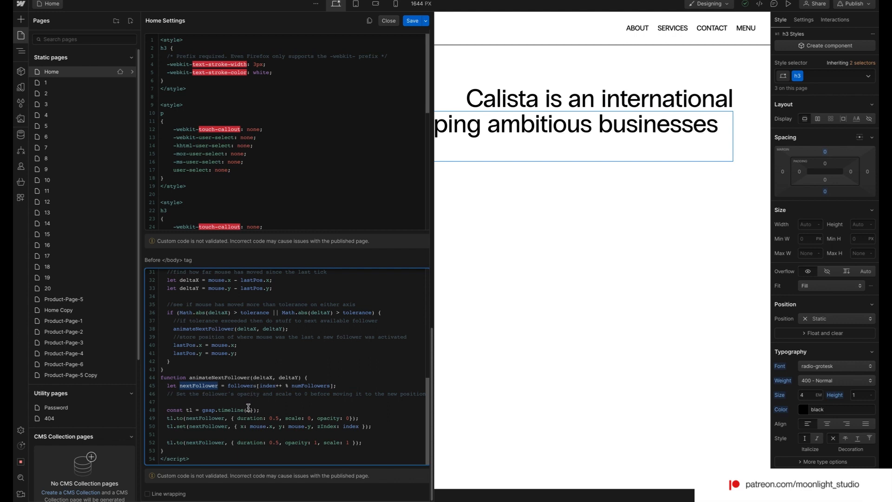